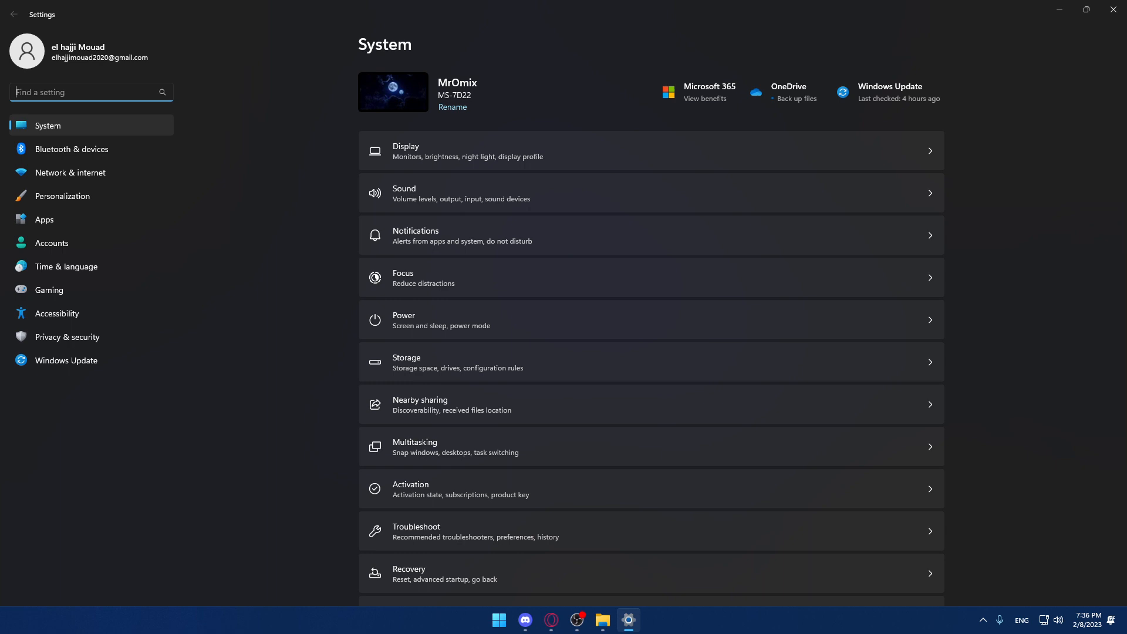
# Launch Settings by searching 'settings' and go to Privacy & security.
pyautogui.click(497, 620)
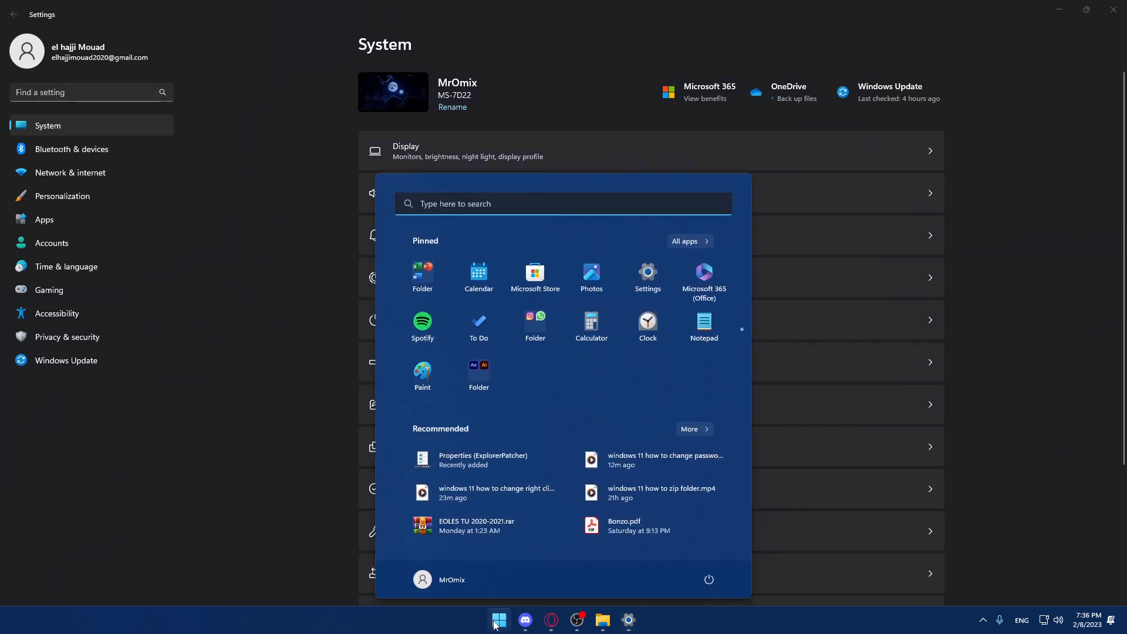
pyautogui.moveTo(622, 223)
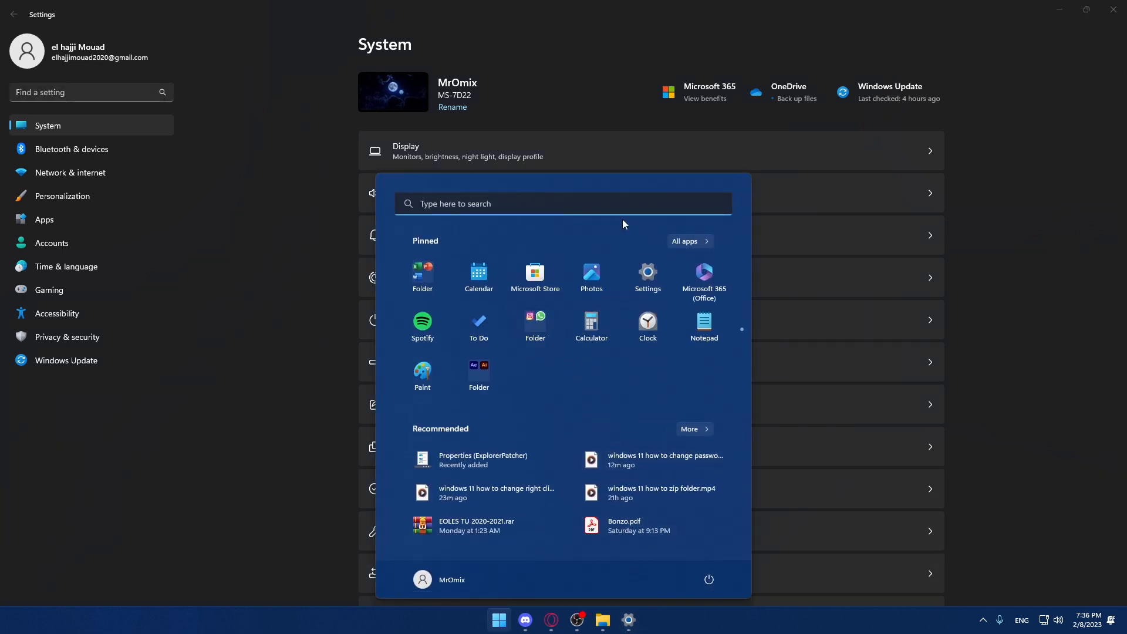
pyautogui.write('settings')
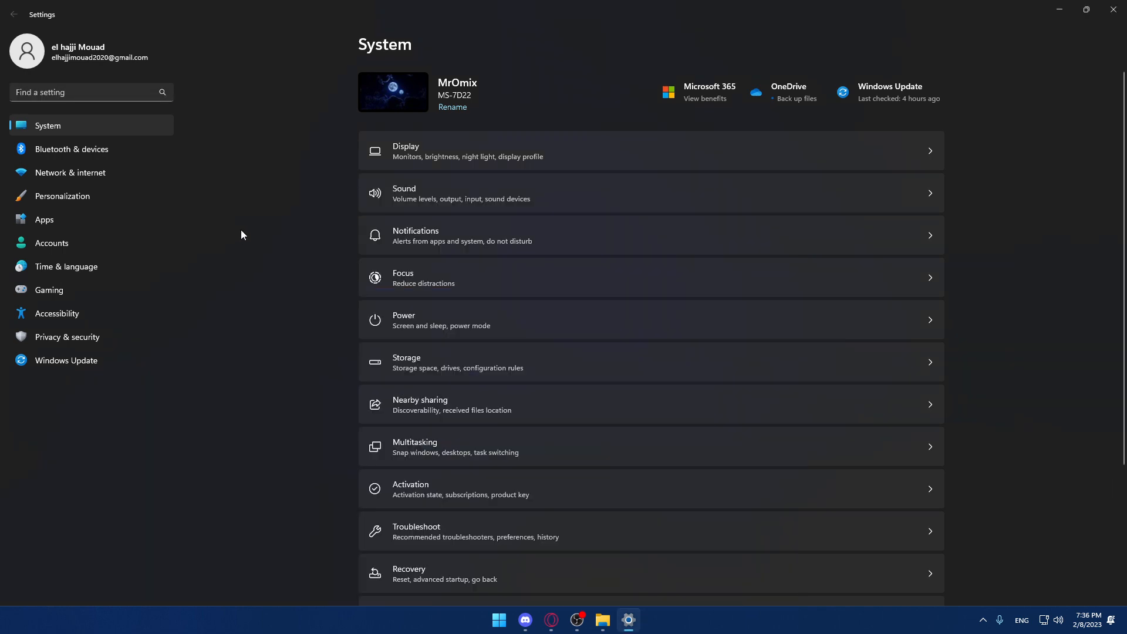
pyautogui.moveTo(66, 336)
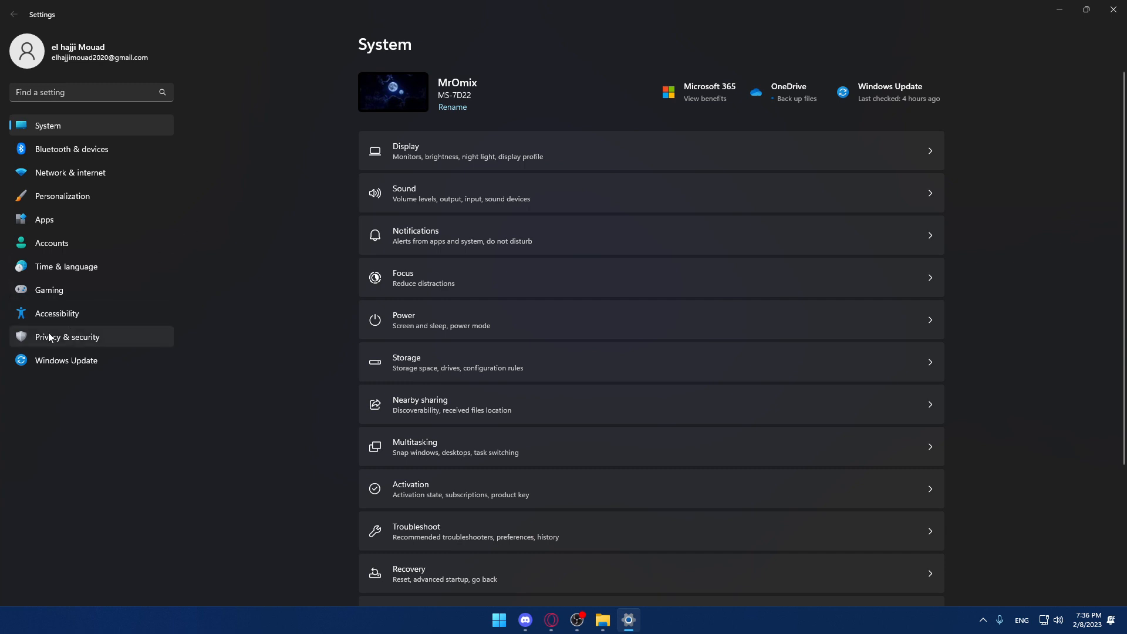
pyautogui.moveTo(64, 352)
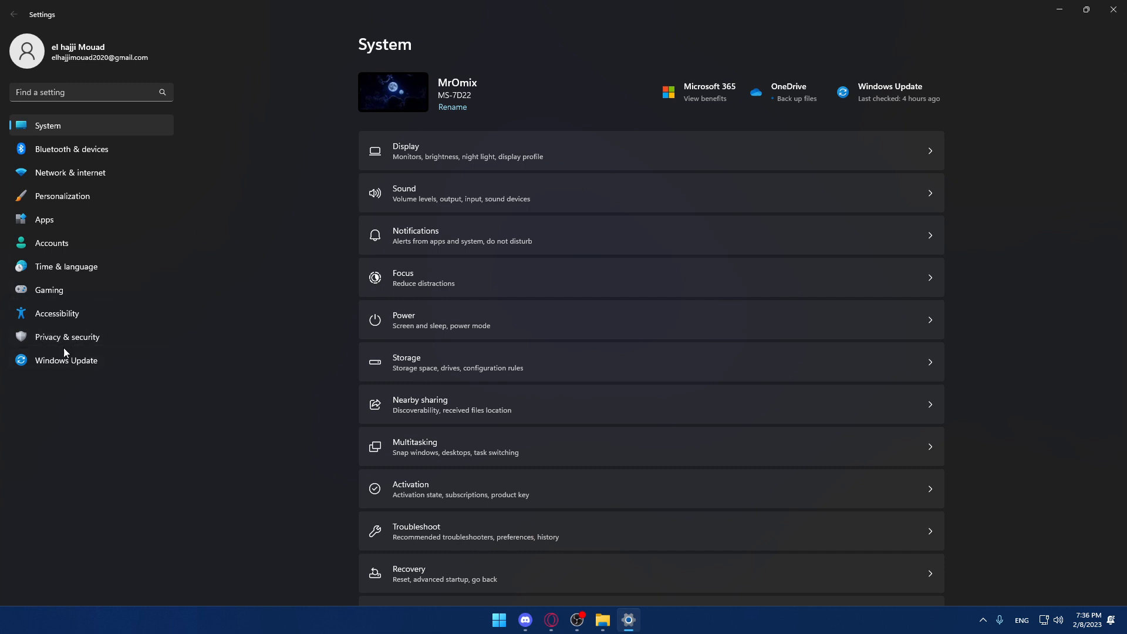
pyautogui.click(67, 337)
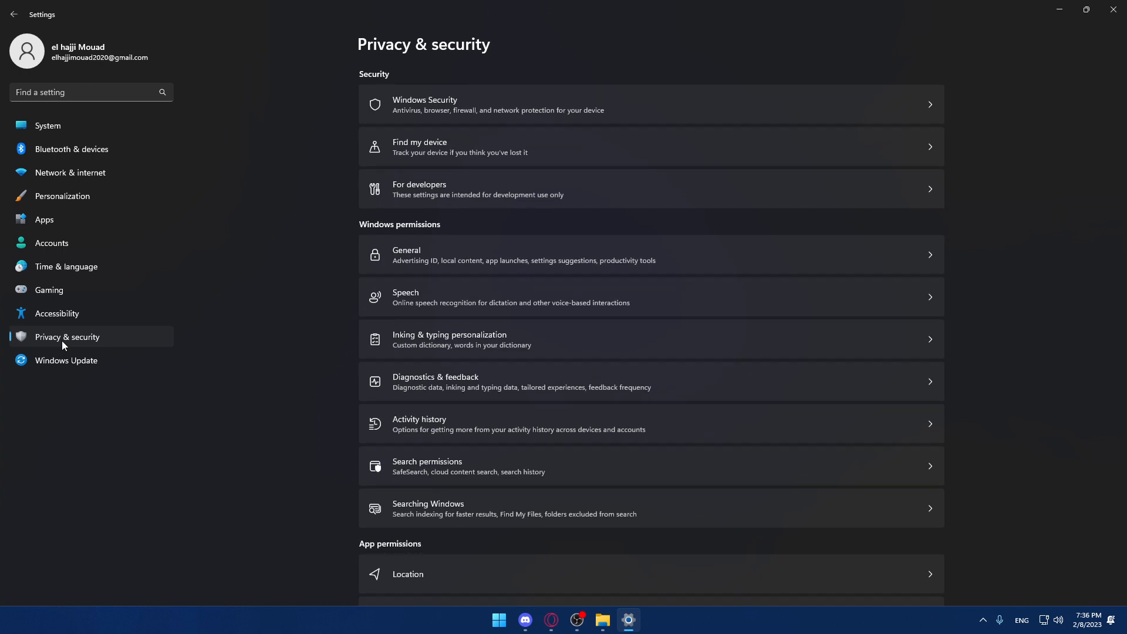
pyautogui.moveTo(497, 423)
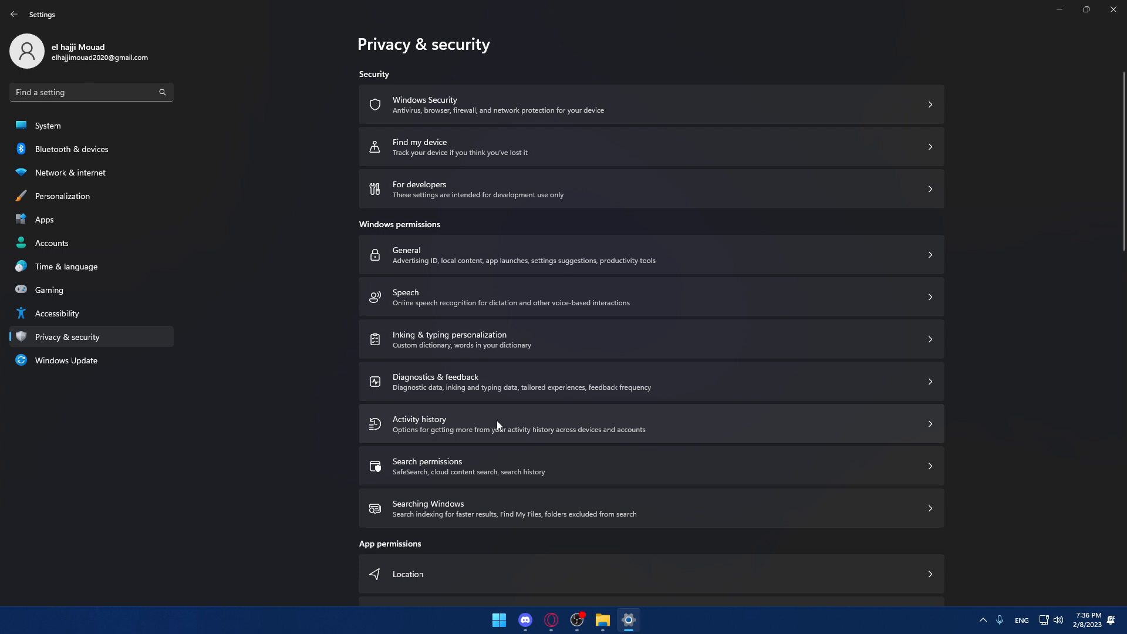
pyautogui.moveTo(460, 425)
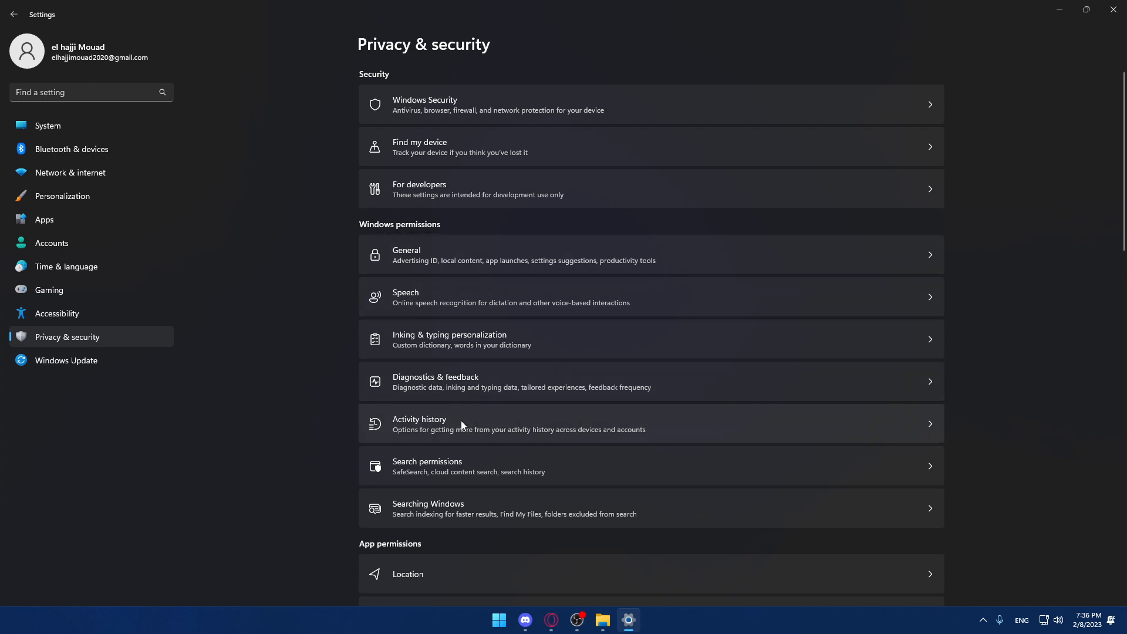
pyautogui.moveTo(446, 433)
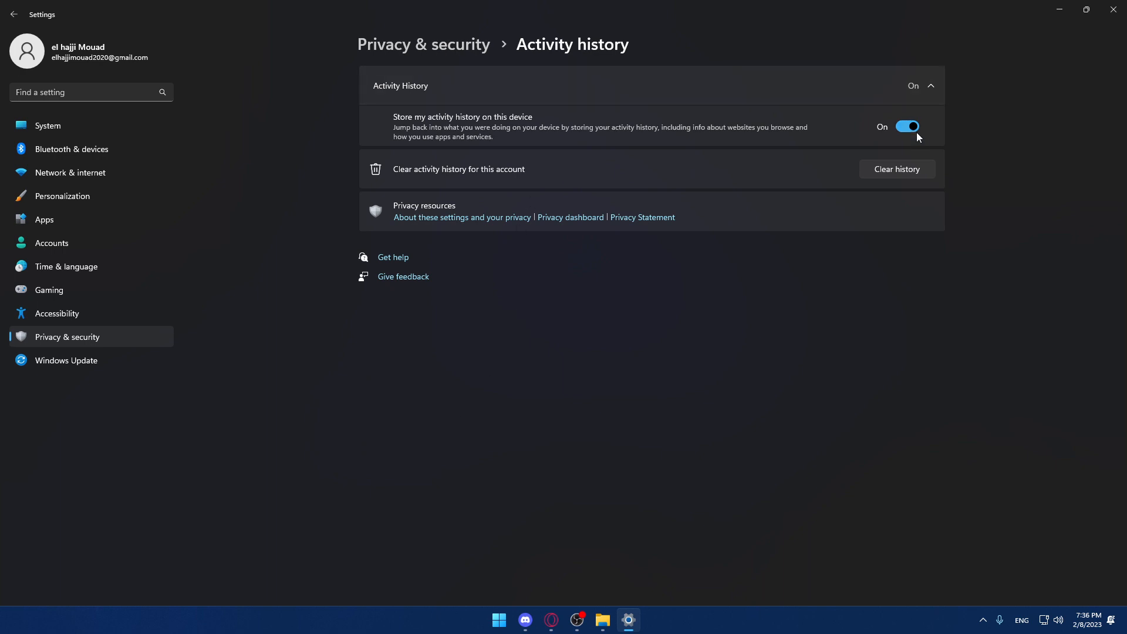
pyautogui.moveTo(482, 158)
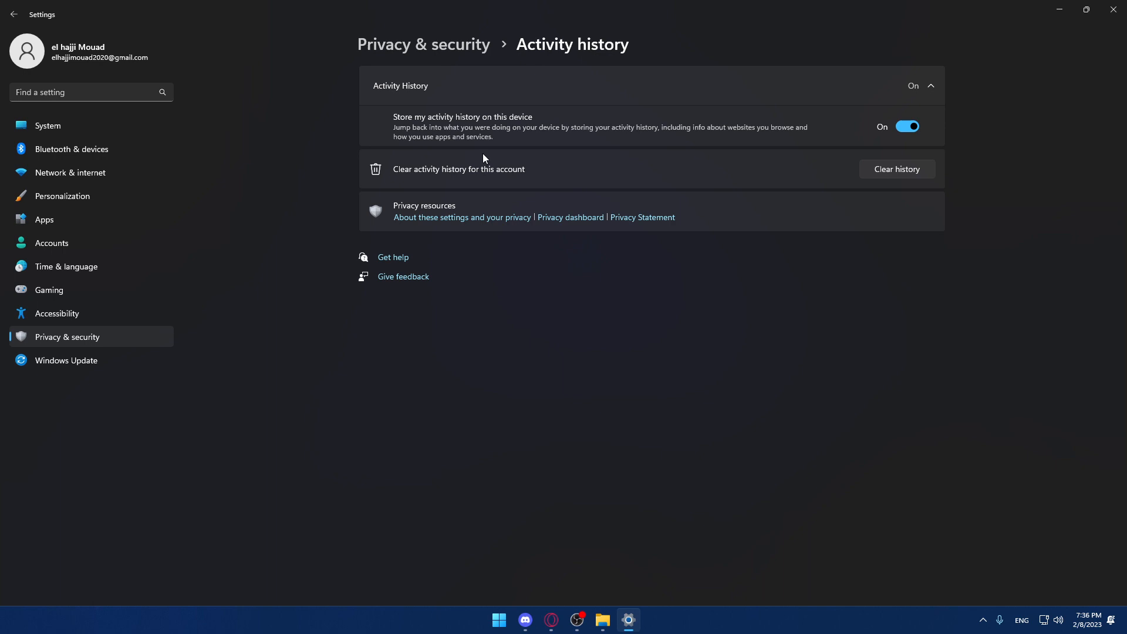
pyautogui.moveTo(639, 127)
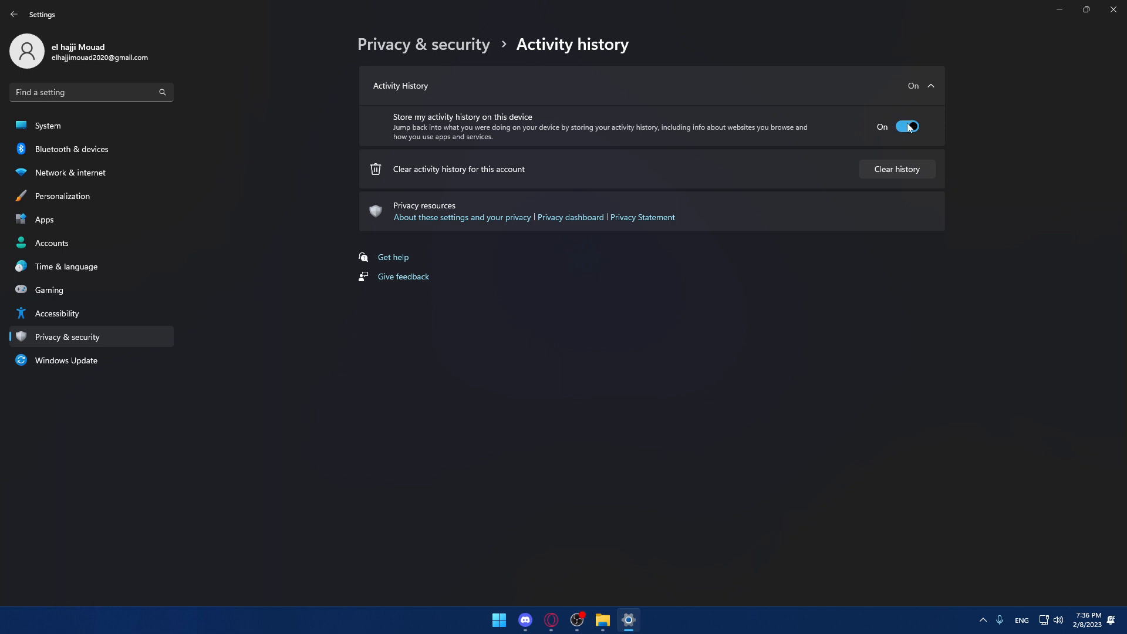
pyautogui.moveTo(892, 133)
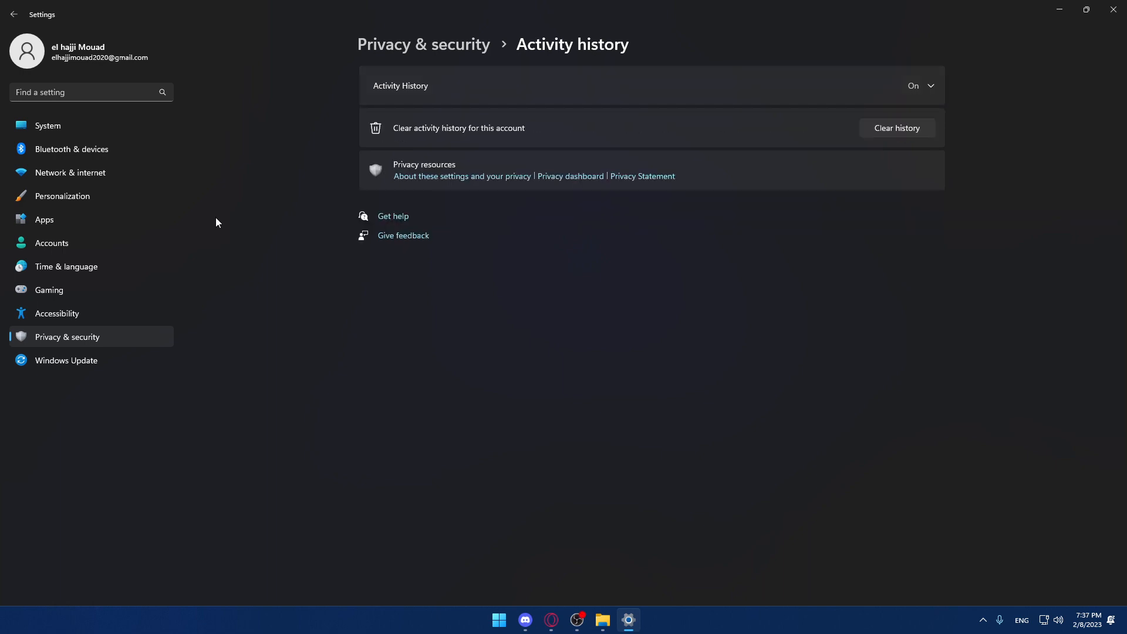
# Show the Activity history page with 'Store my activity history on this device' on.
pyautogui.click(928, 85)
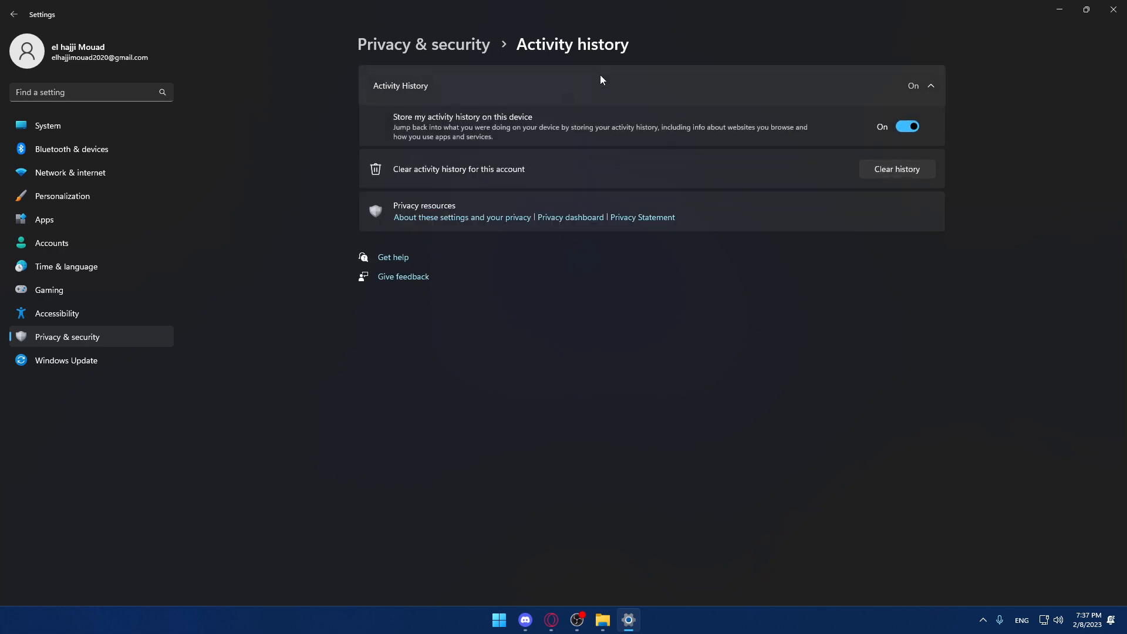